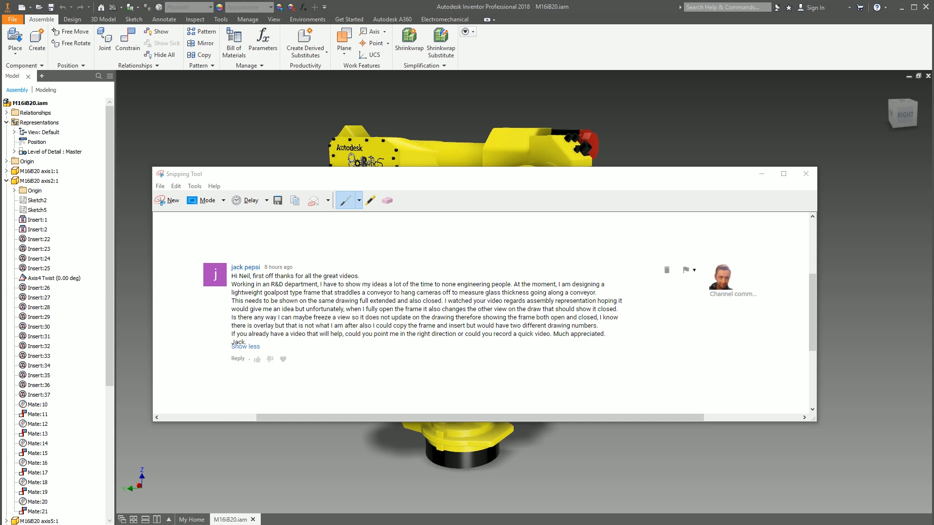
- Close the Snipping Tool screenshot to return to the M16iB20.iam robot assembly
left_click(806, 173)
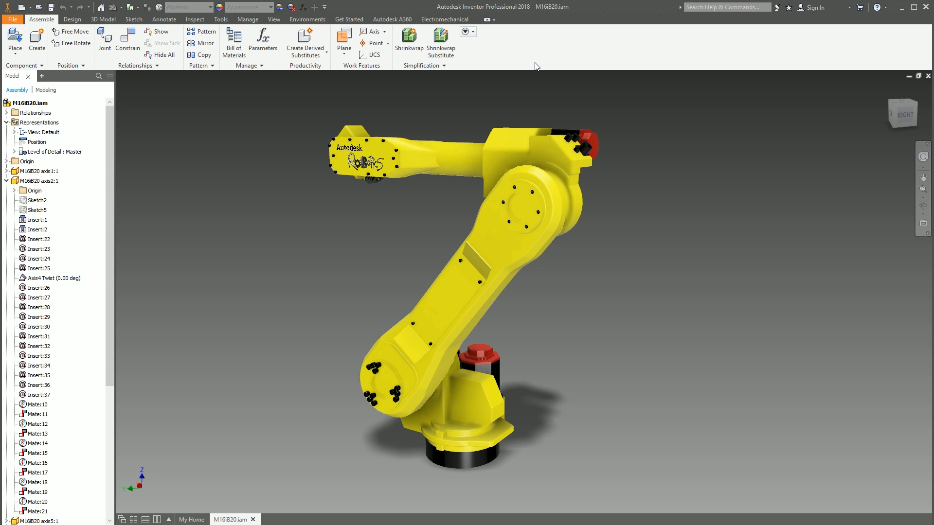
mouse_move(588, 298)
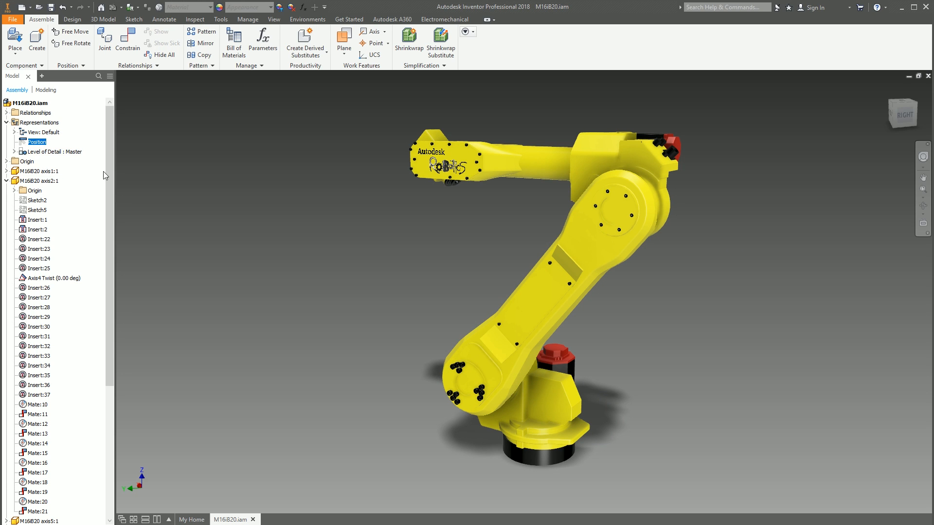
- Start a new file from File > New with the Standard.idw drawing template selected
left_click(127, 38)
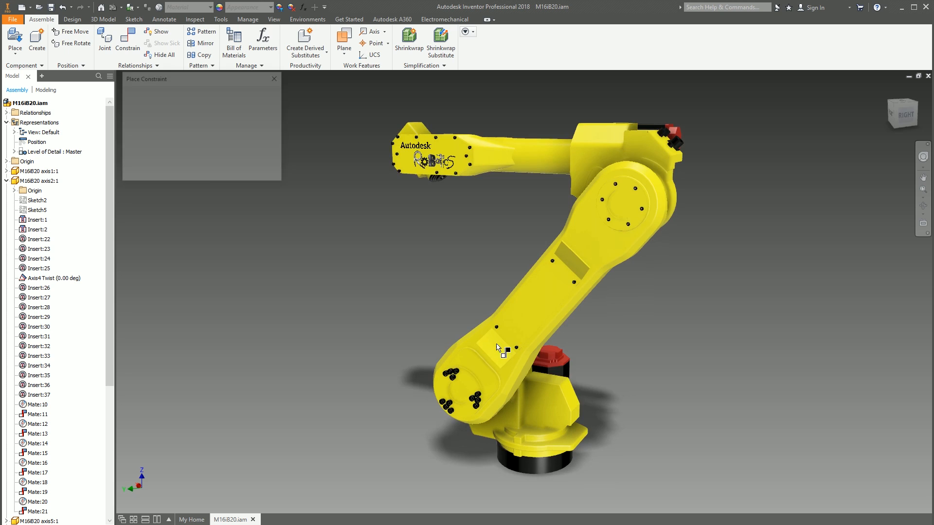
left_click(127, 37)
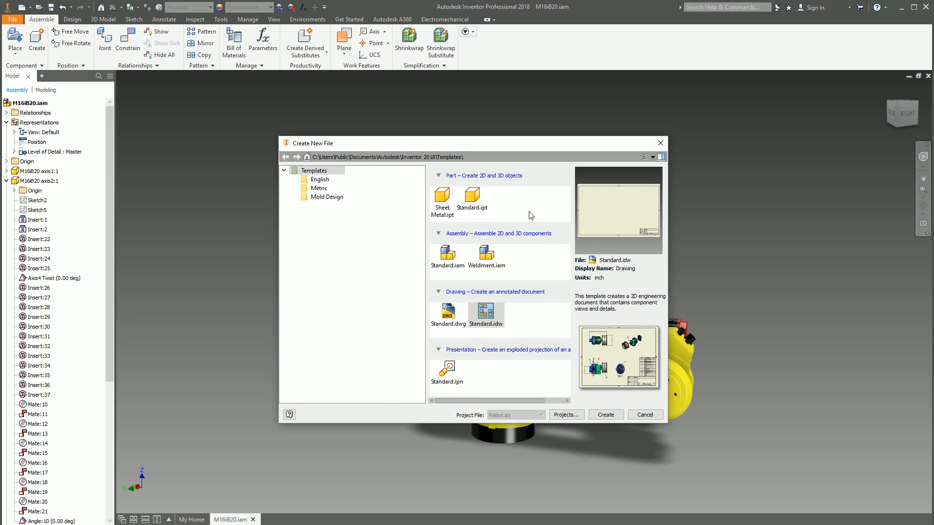
- Create the drawing and place a base view of the robot near the lower left
left_click(605, 415)
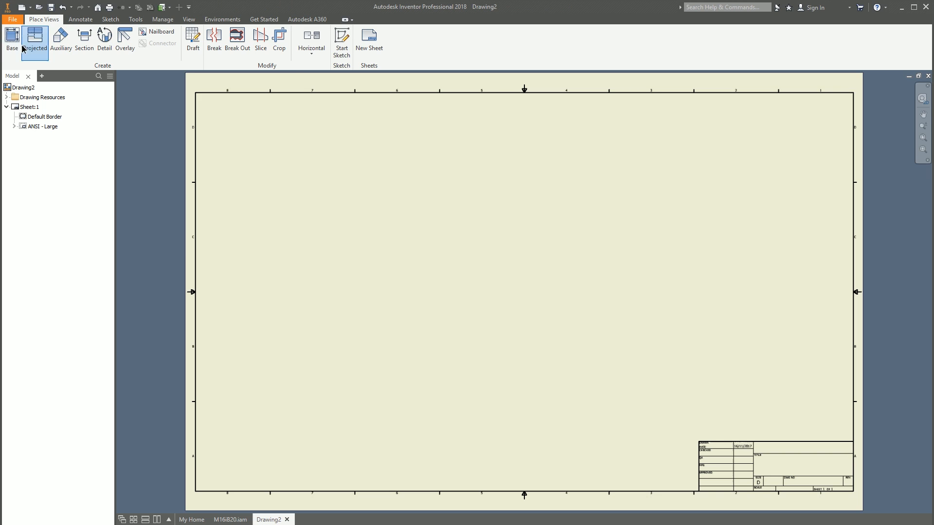
left_click(11, 38)
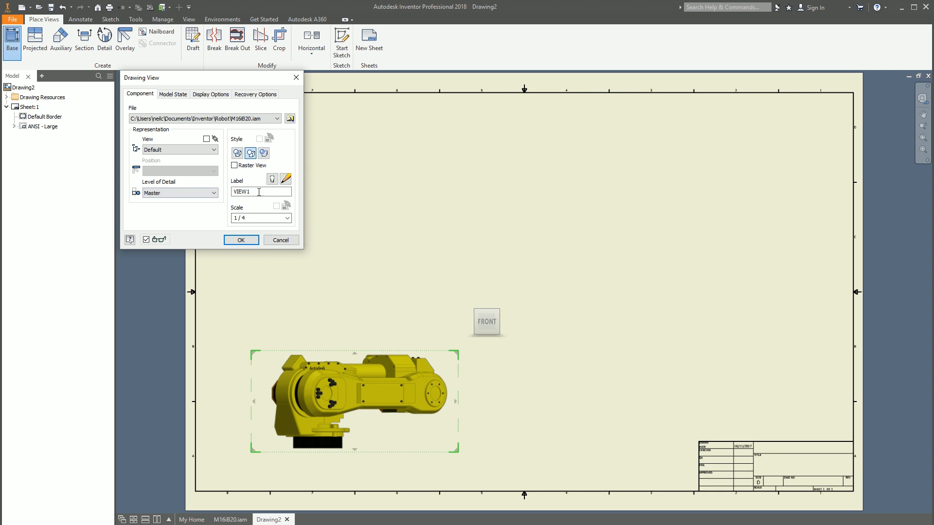
left_click(240, 240)
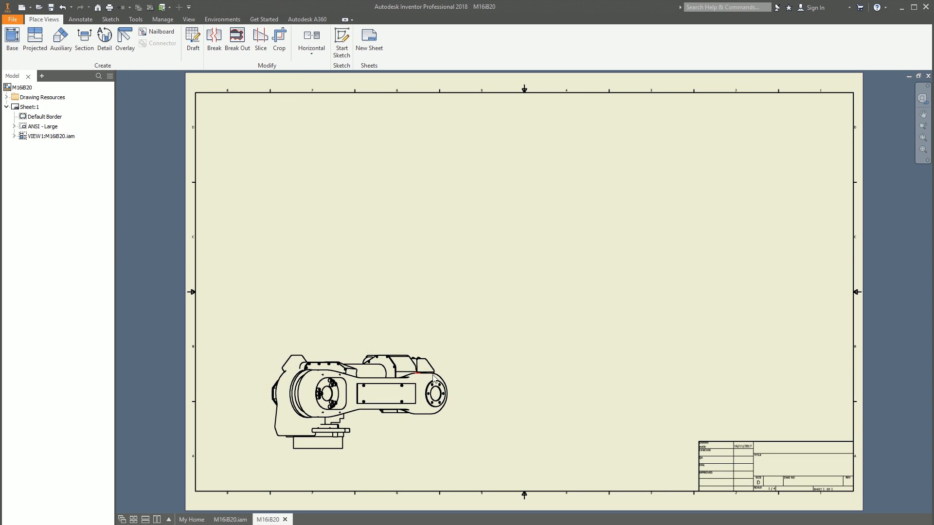
- Review VIEW1's settings and accept them unchanged at 1/4 scale
left_click(357, 399)
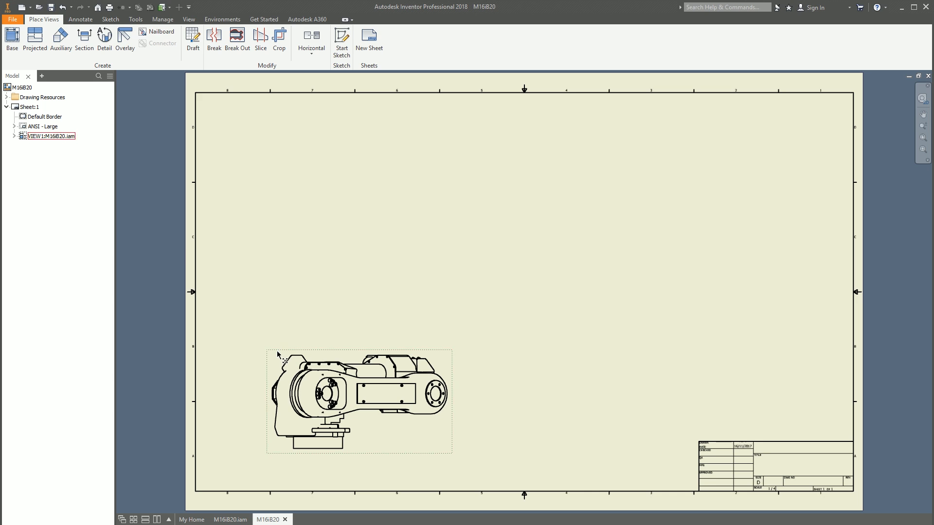
double_click(358, 400)
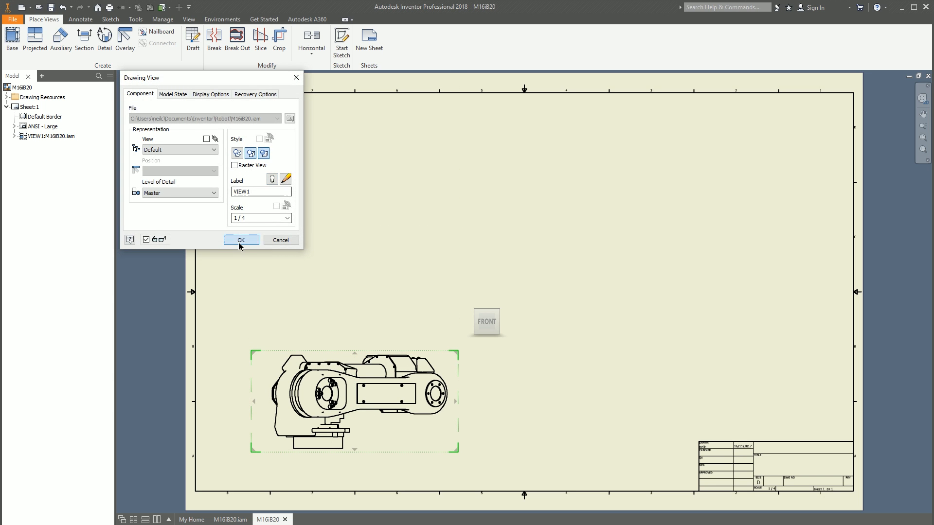
left_click(240, 240)
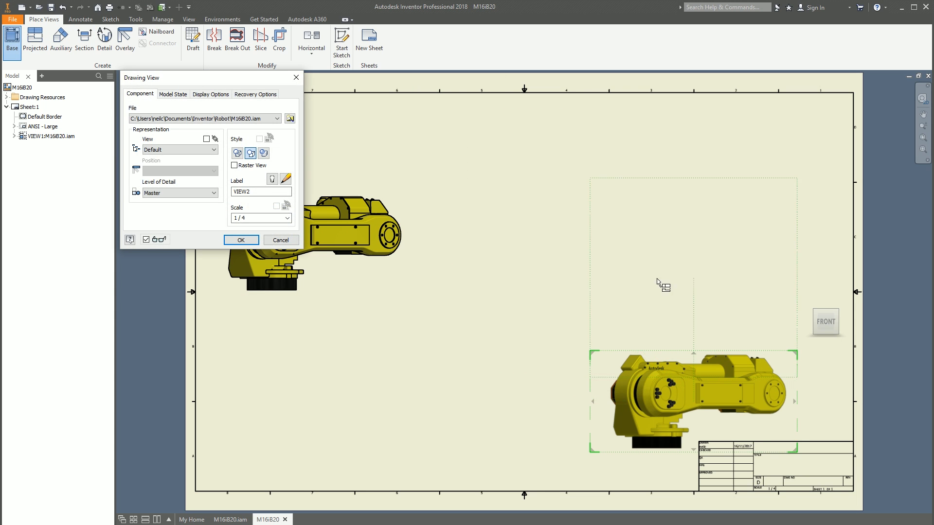
- Place VIEW2 on the right and edit the assembly's Angle constraint value to raise the arm
left_click(241, 240)
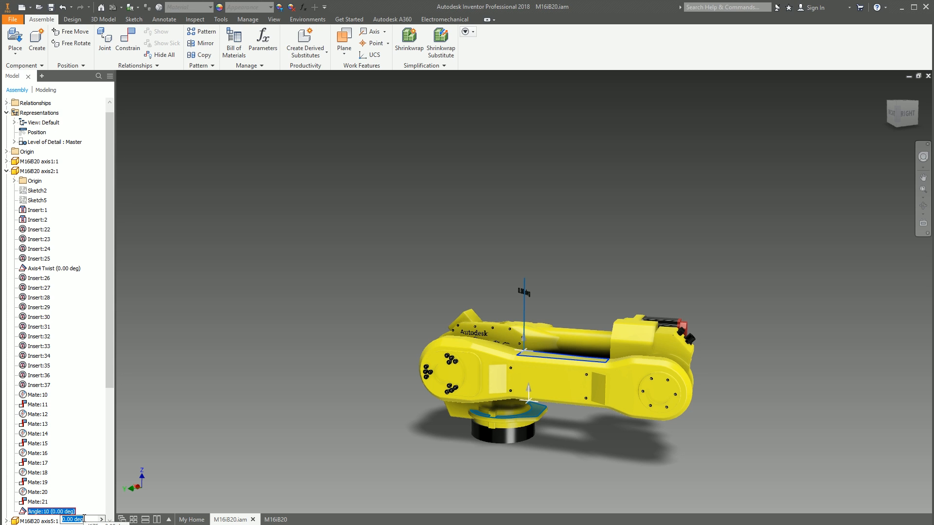
type("453")
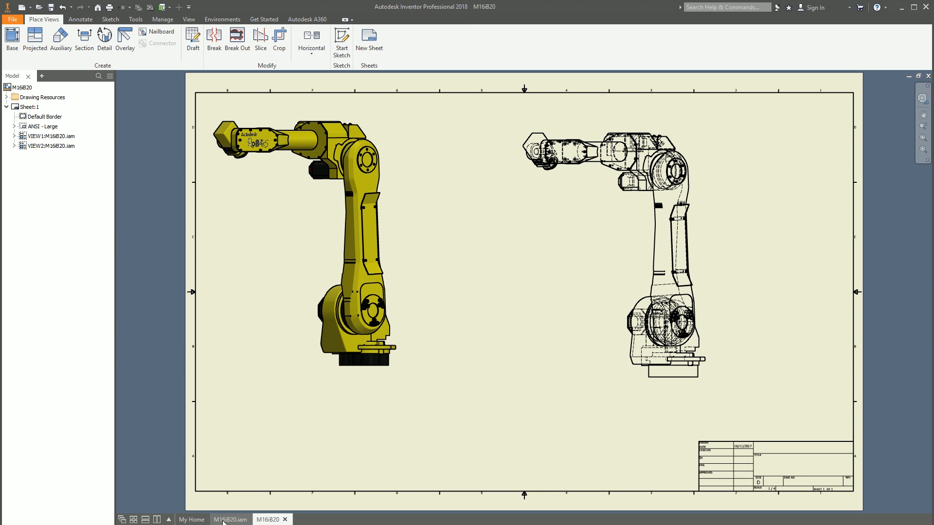
- Create two positional representations in the assembly, Robot down and Robot up, and select Angle:10
left_click(229, 519)
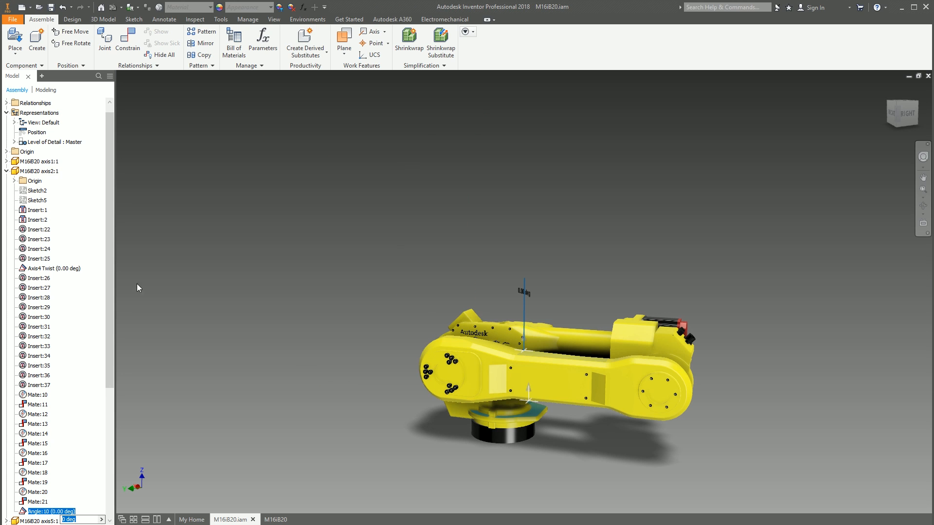
right_click(43, 123)
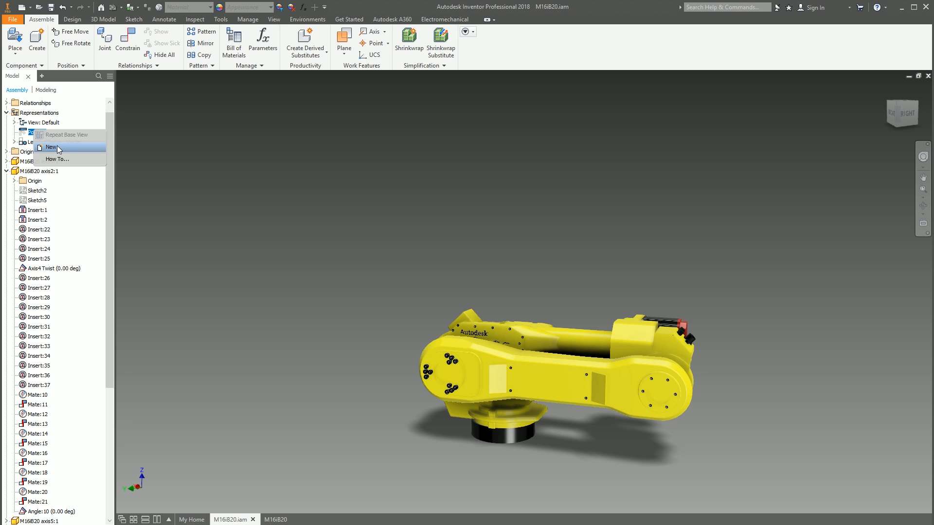
left_click(52, 146)
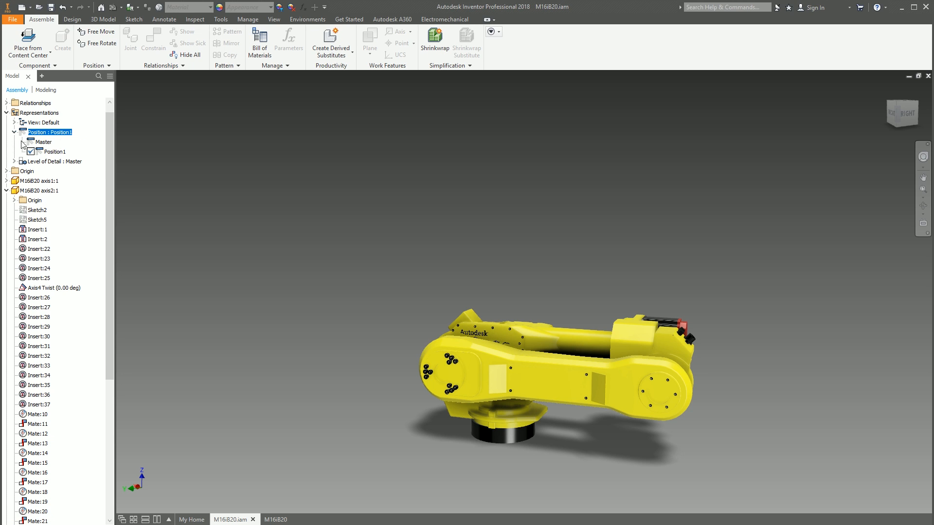
left_click(56, 151)
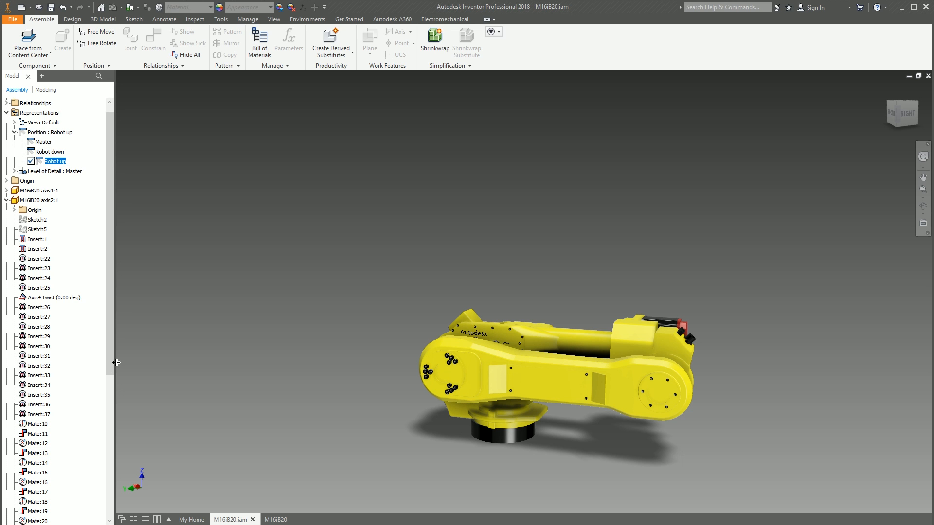
left_click(50, 434)
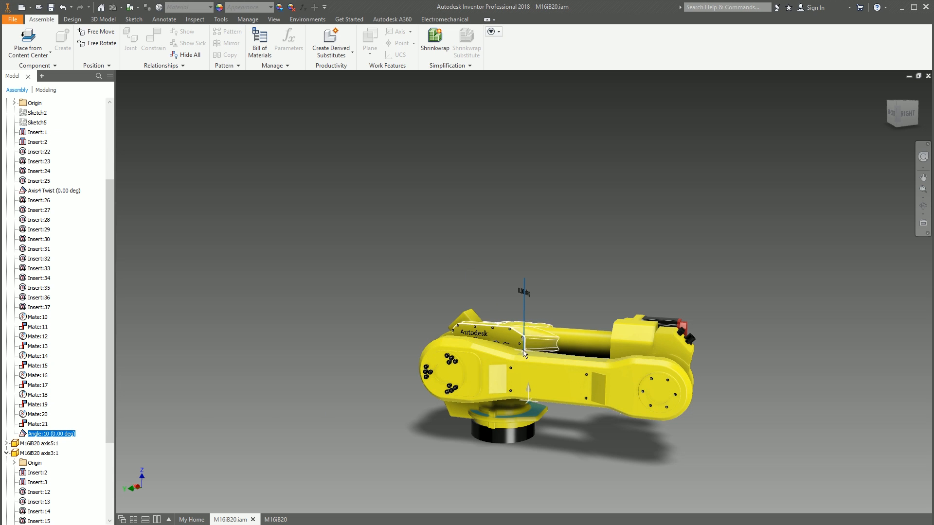
- Override Angle:10 to 45 degrees in the Robot up positional representation
right_click(43, 434)
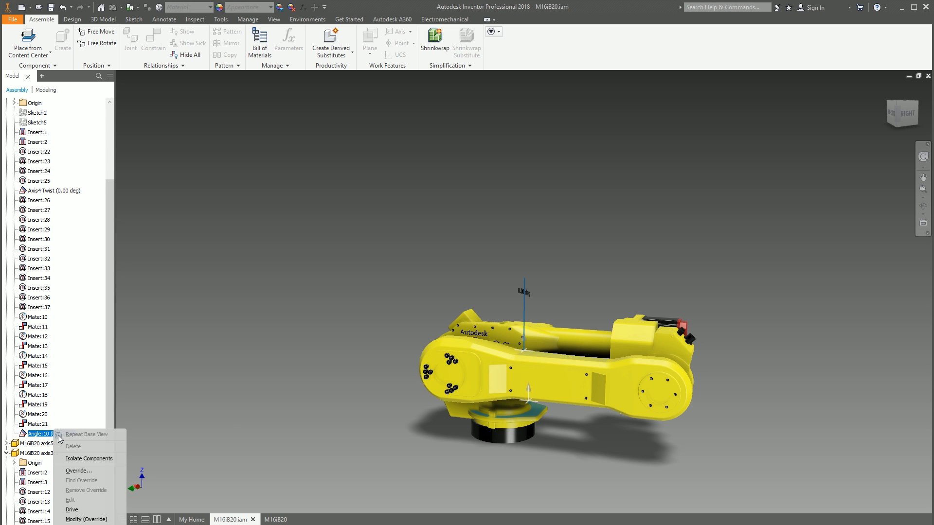
left_click(78, 471)
type("45")
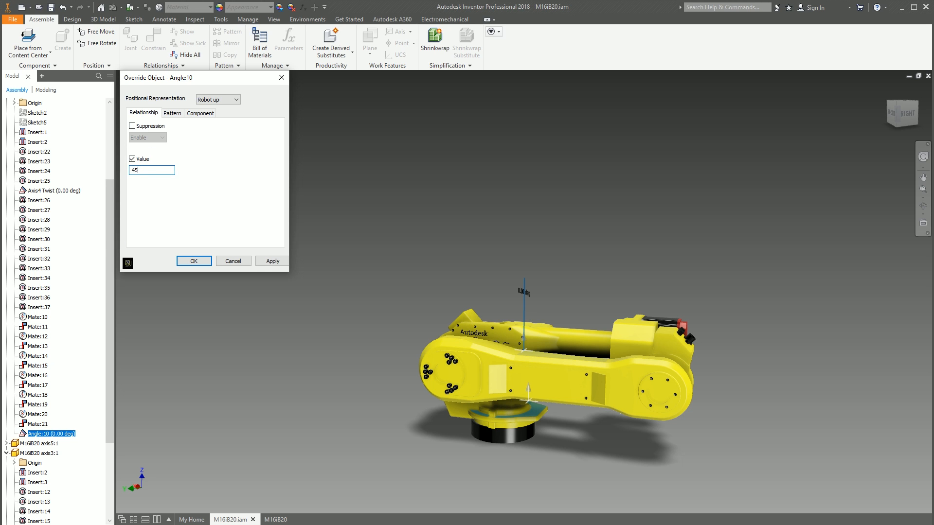
left_click(194, 260)
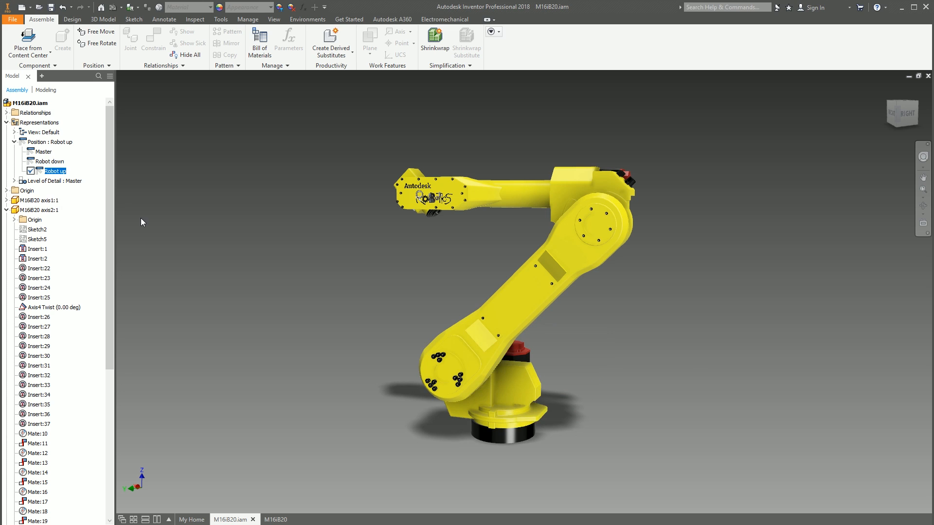
mouse_move(110, 212)
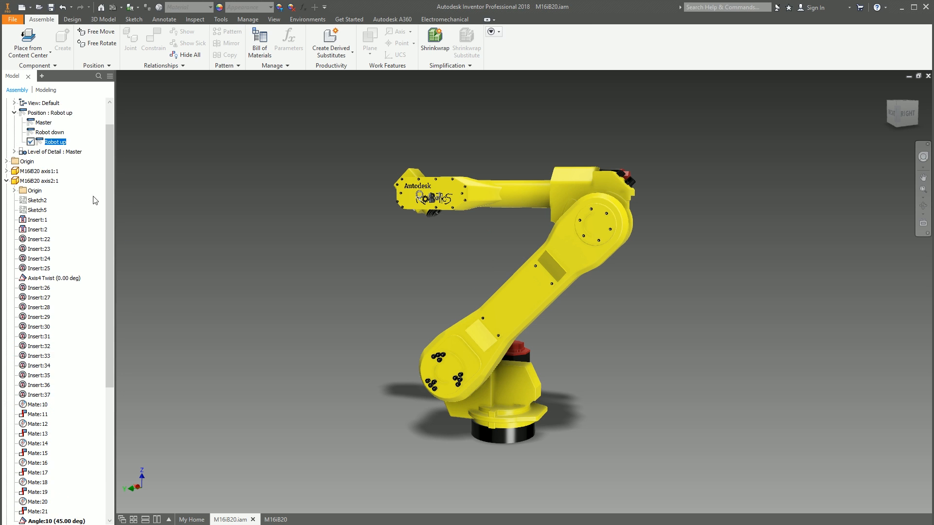
- Activate Robot down and then return to the Master representation
scroll("down", 3)
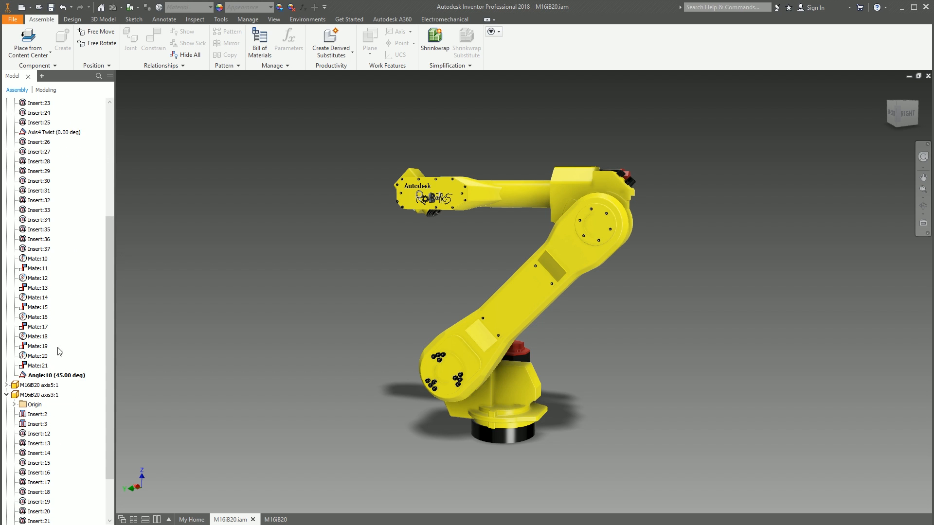
left_click(43, 385)
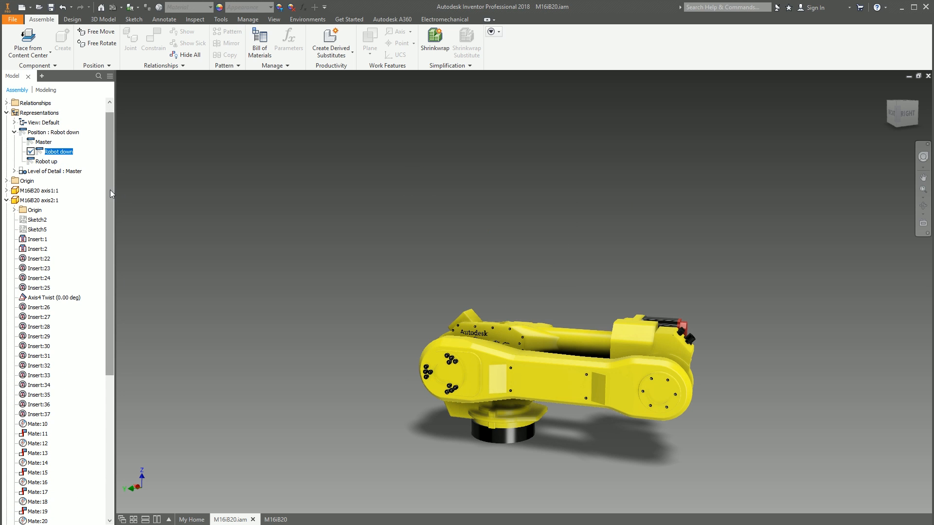
scroll("down", 3)
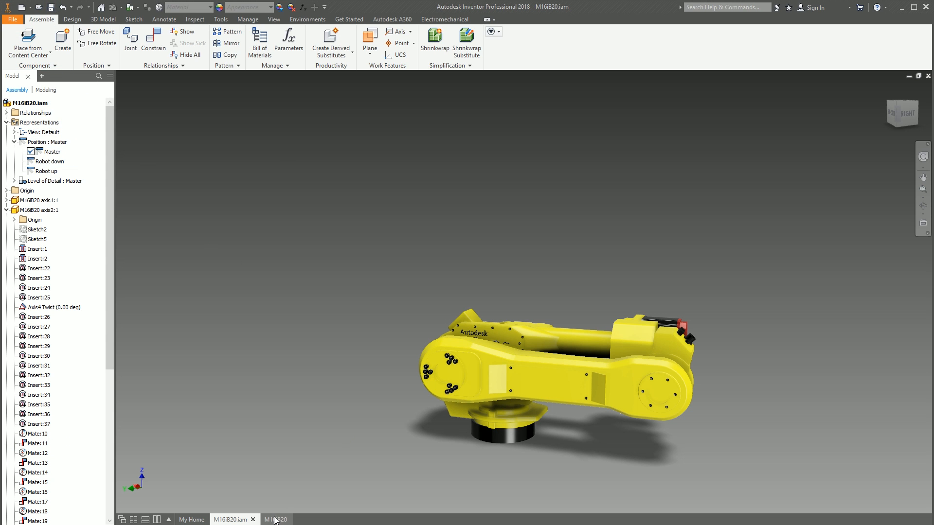
- Set VIEW1 on the drawing sheet to the Robot down position
left_click(269, 520)
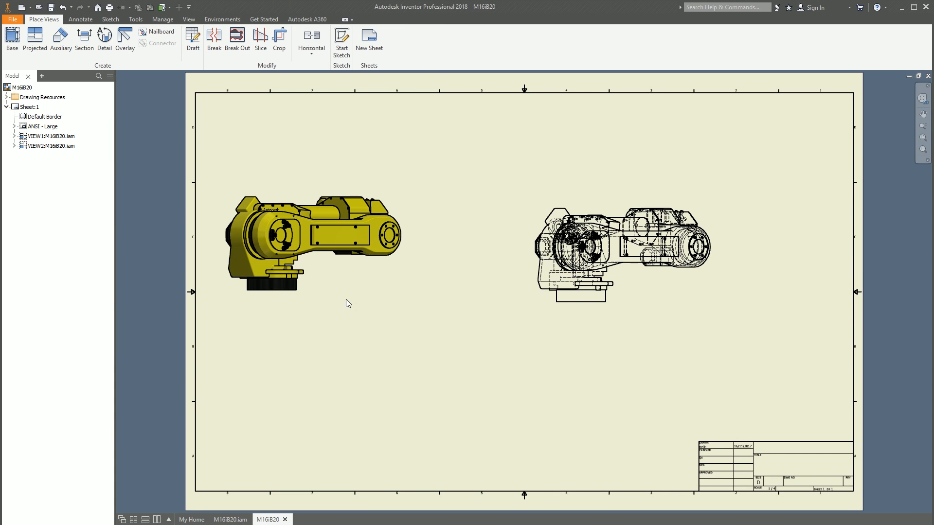
left_click(311, 242)
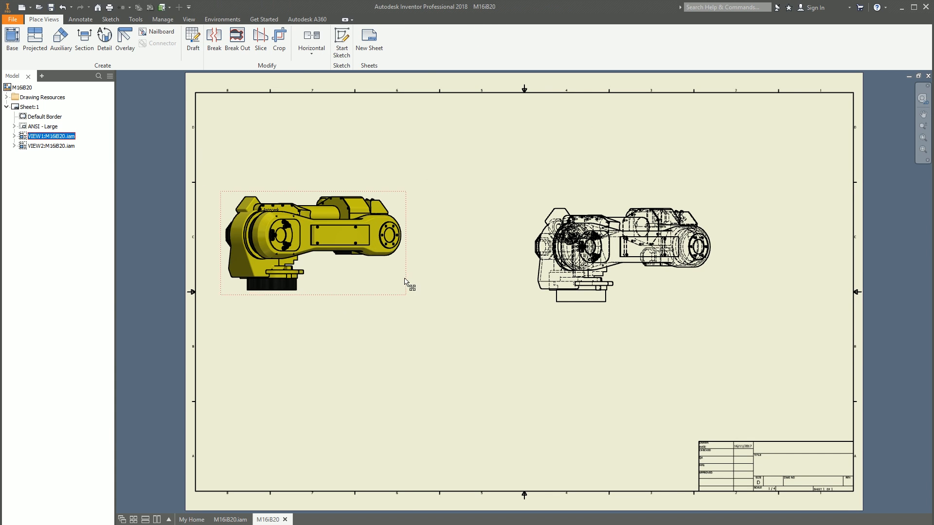
double_click(312, 241)
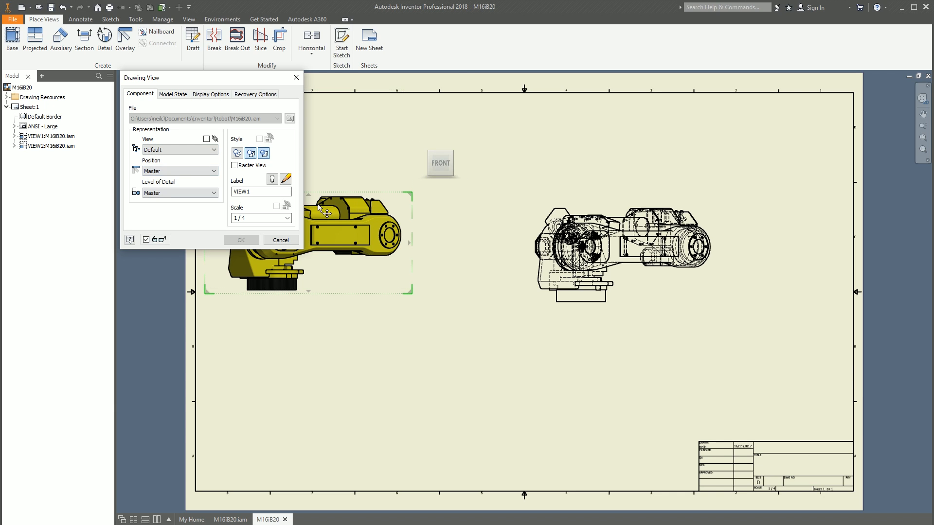
mouse_move(152, 167)
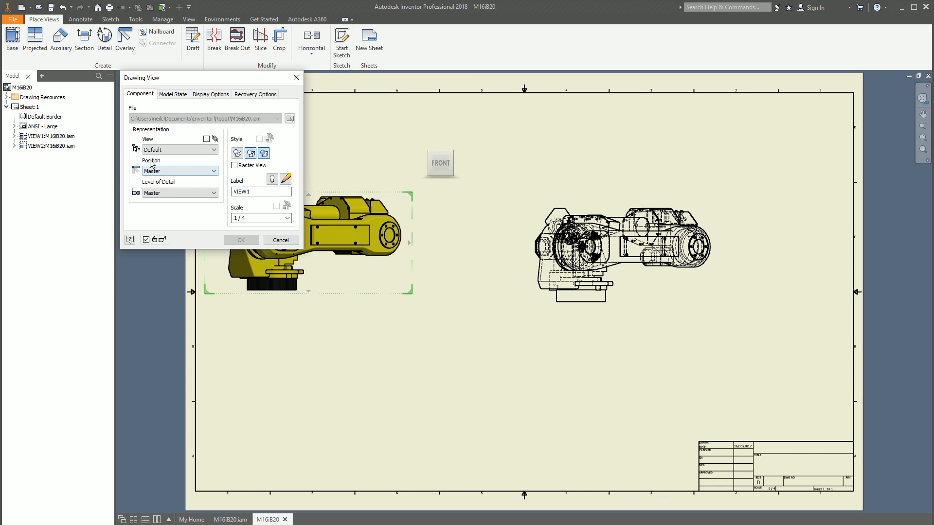
left_click(179, 171)
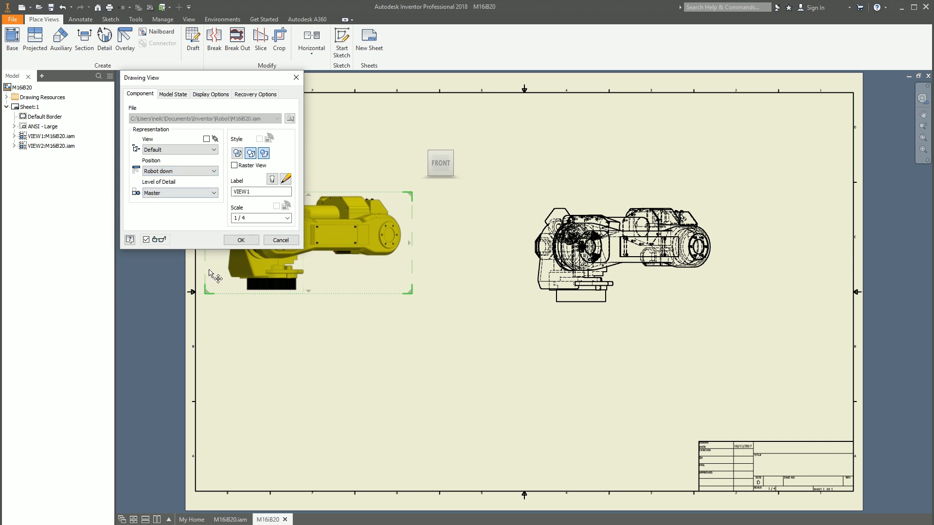
left_click(241, 240)
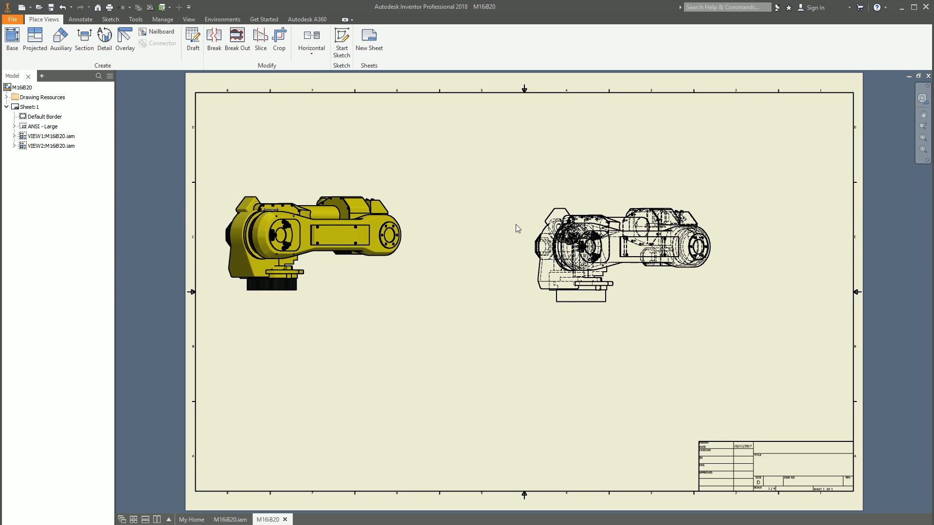
- Set VIEW2 to the Robot up position so the arm shows raised
double_click(623, 244)
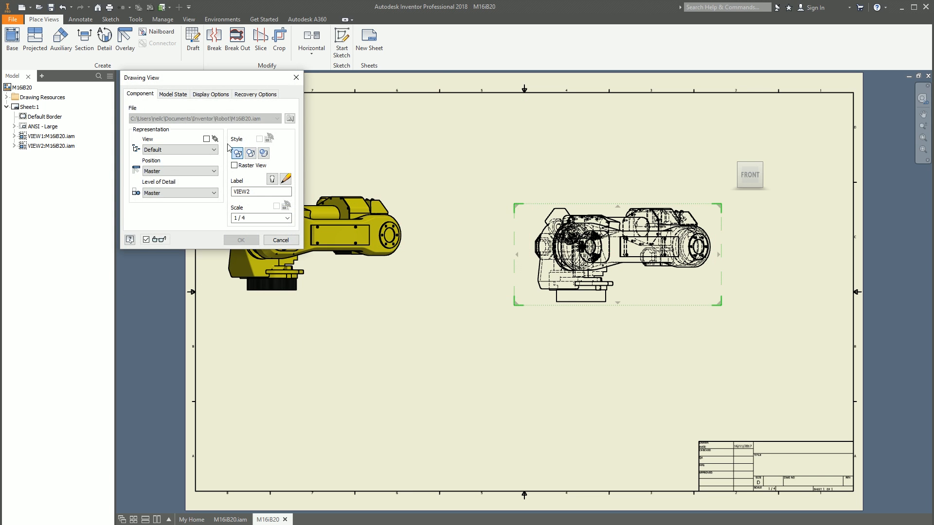
left_click(179, 171)
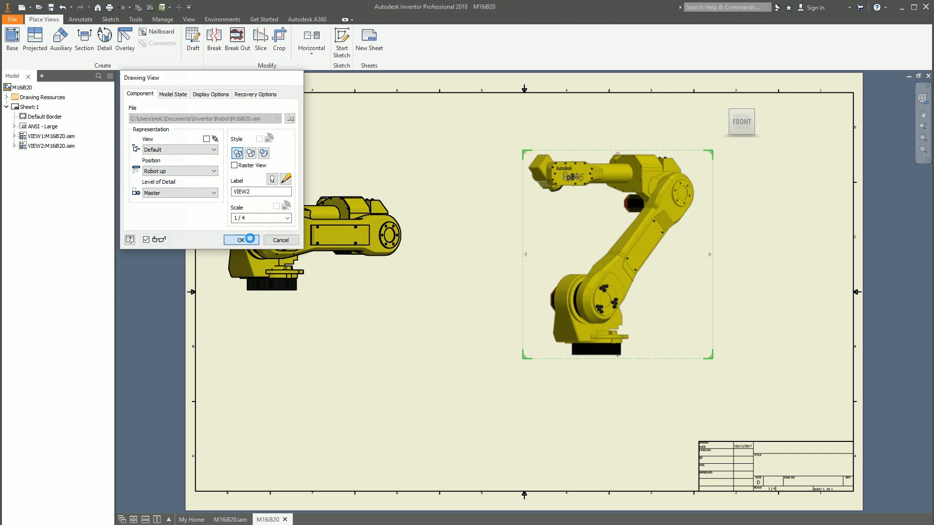
left_click(239, 239)
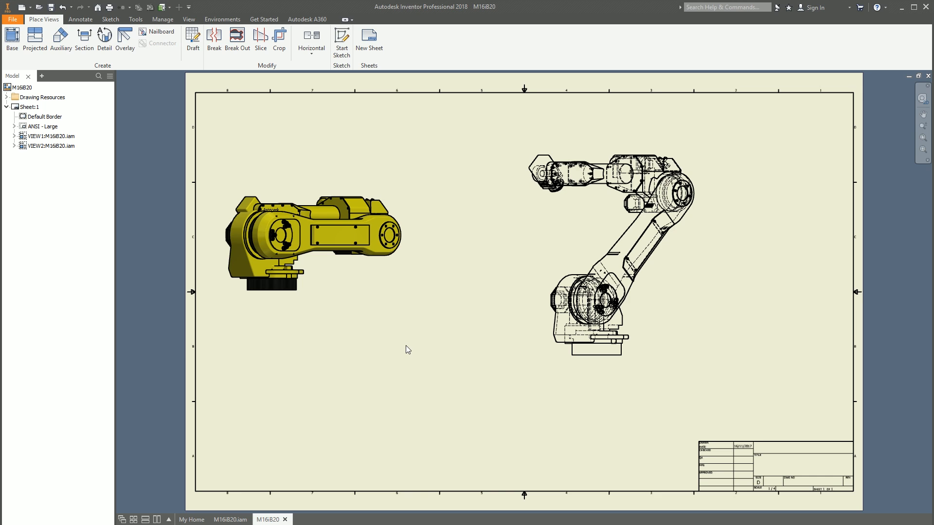
- Switch back to the M16iB20.iam robot assembly document
left_click(229, 520)
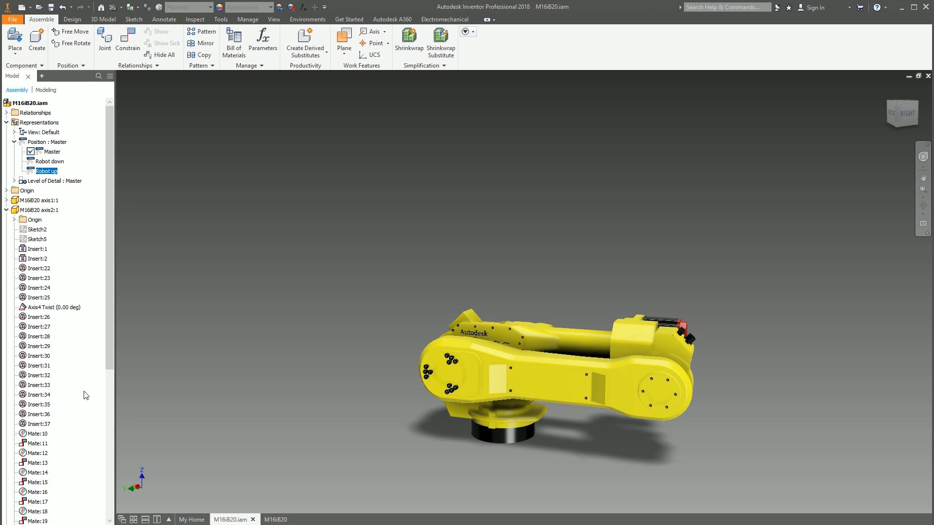
mouse_move(261, 196)
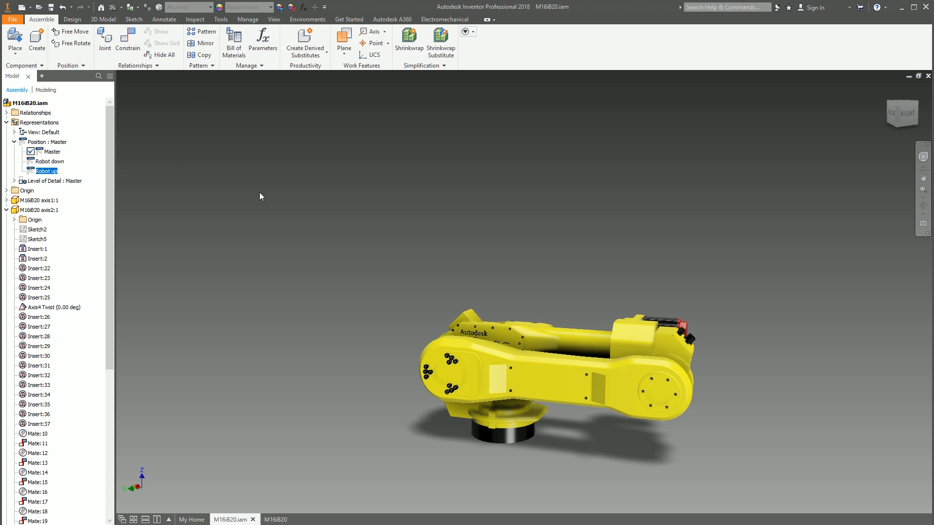